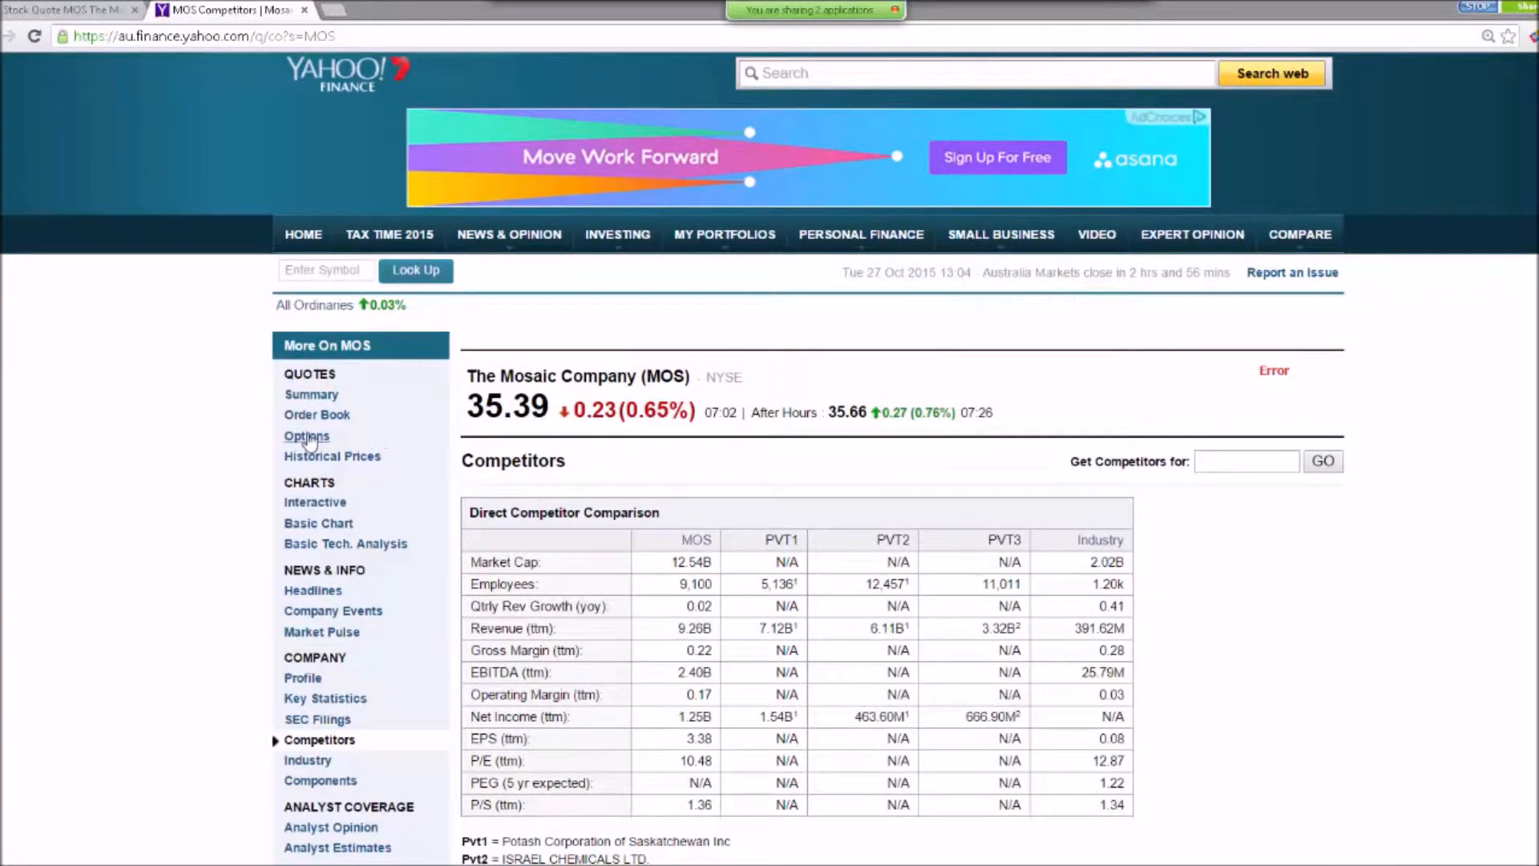
Step: Load the Mosaic options chain and scroll through the October 2015 call strikes, bids and asks
click(306, 436)
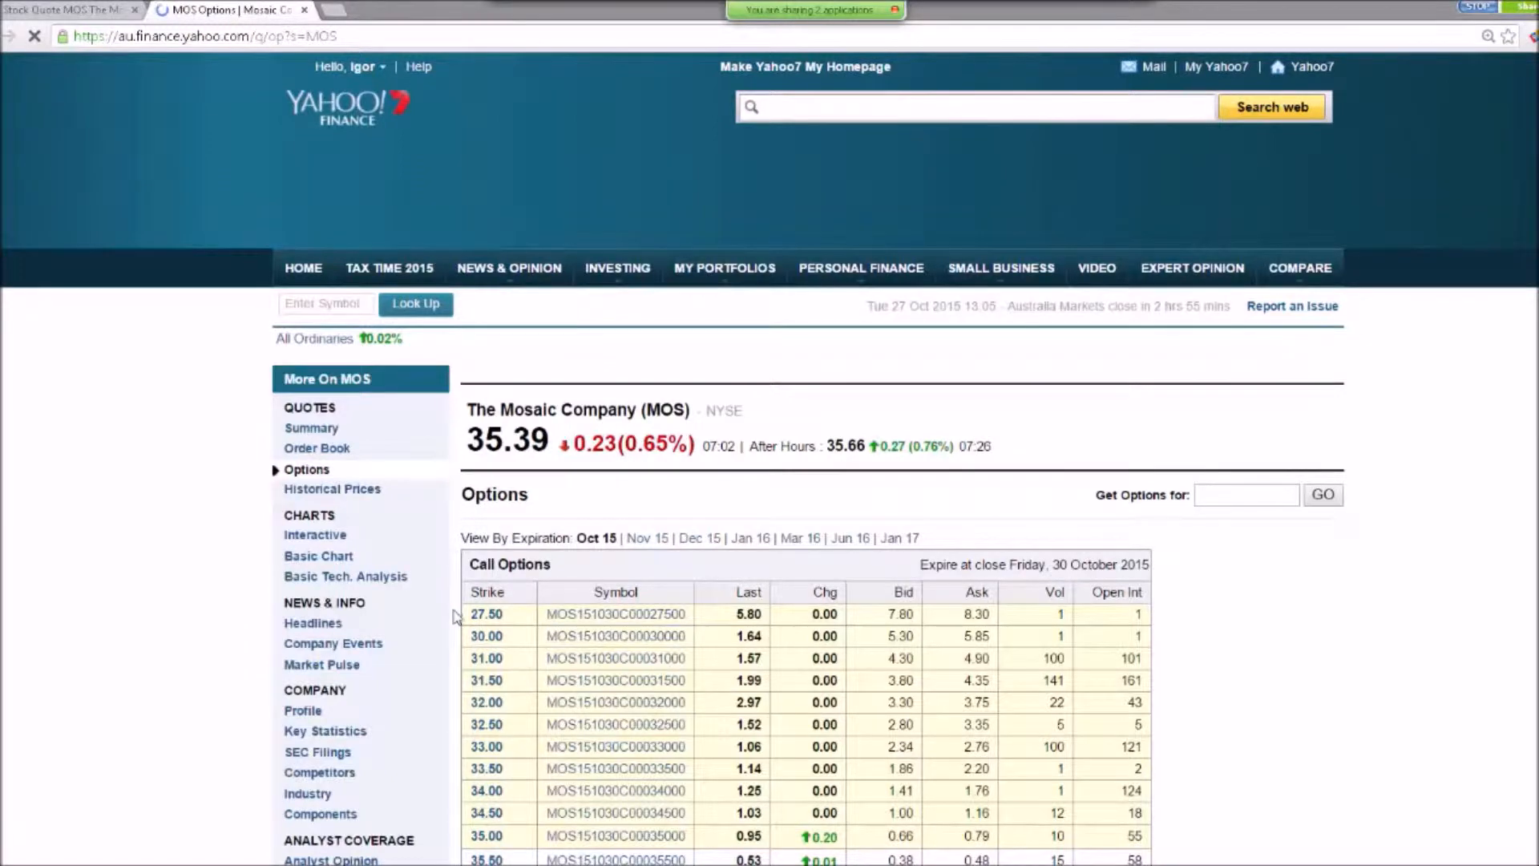
scroll(down, 3)
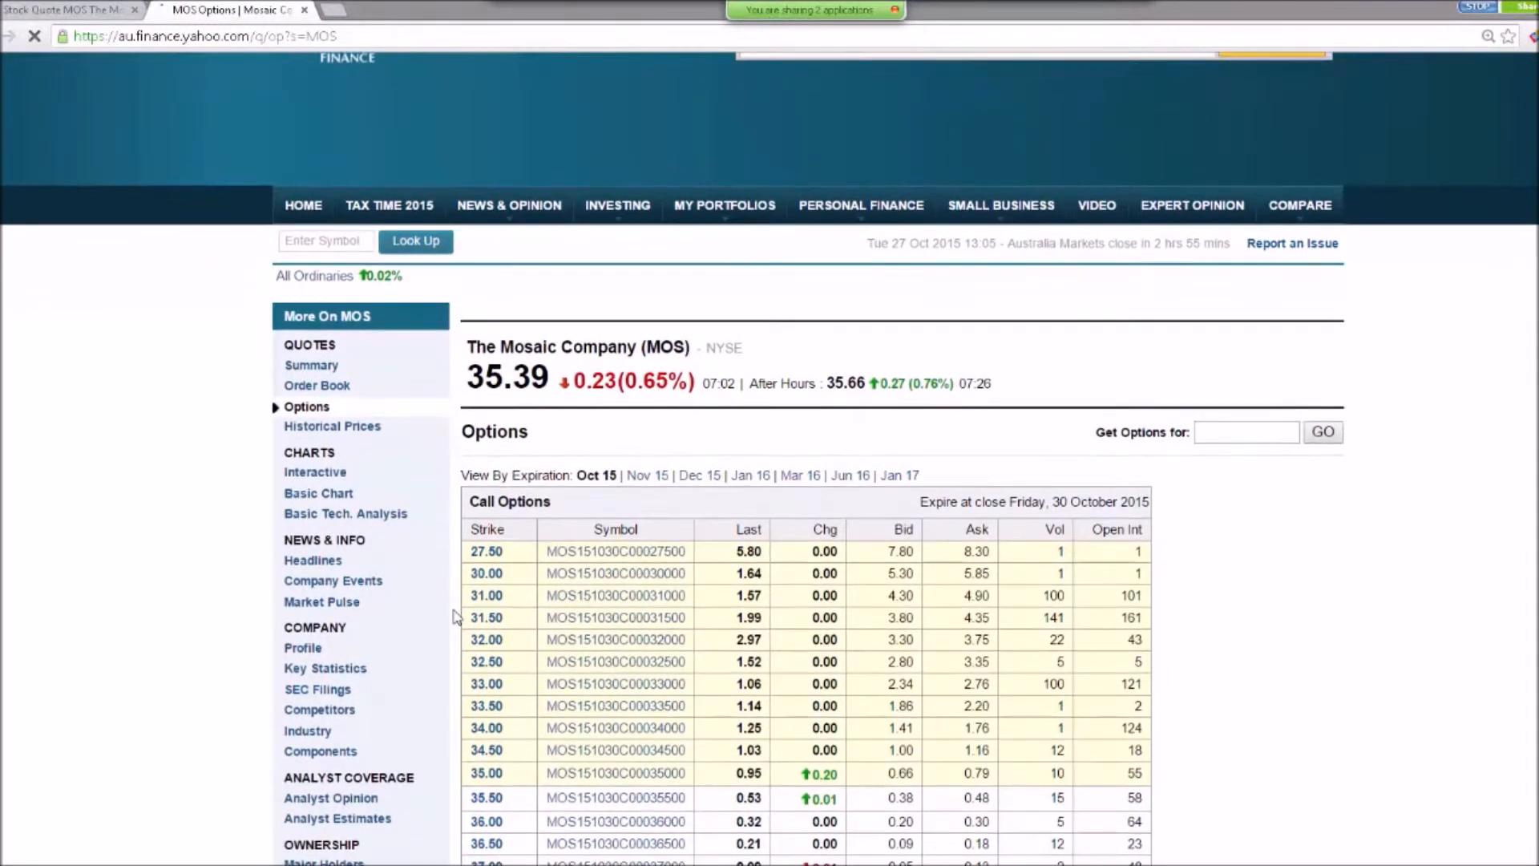
scroll(down, 3)
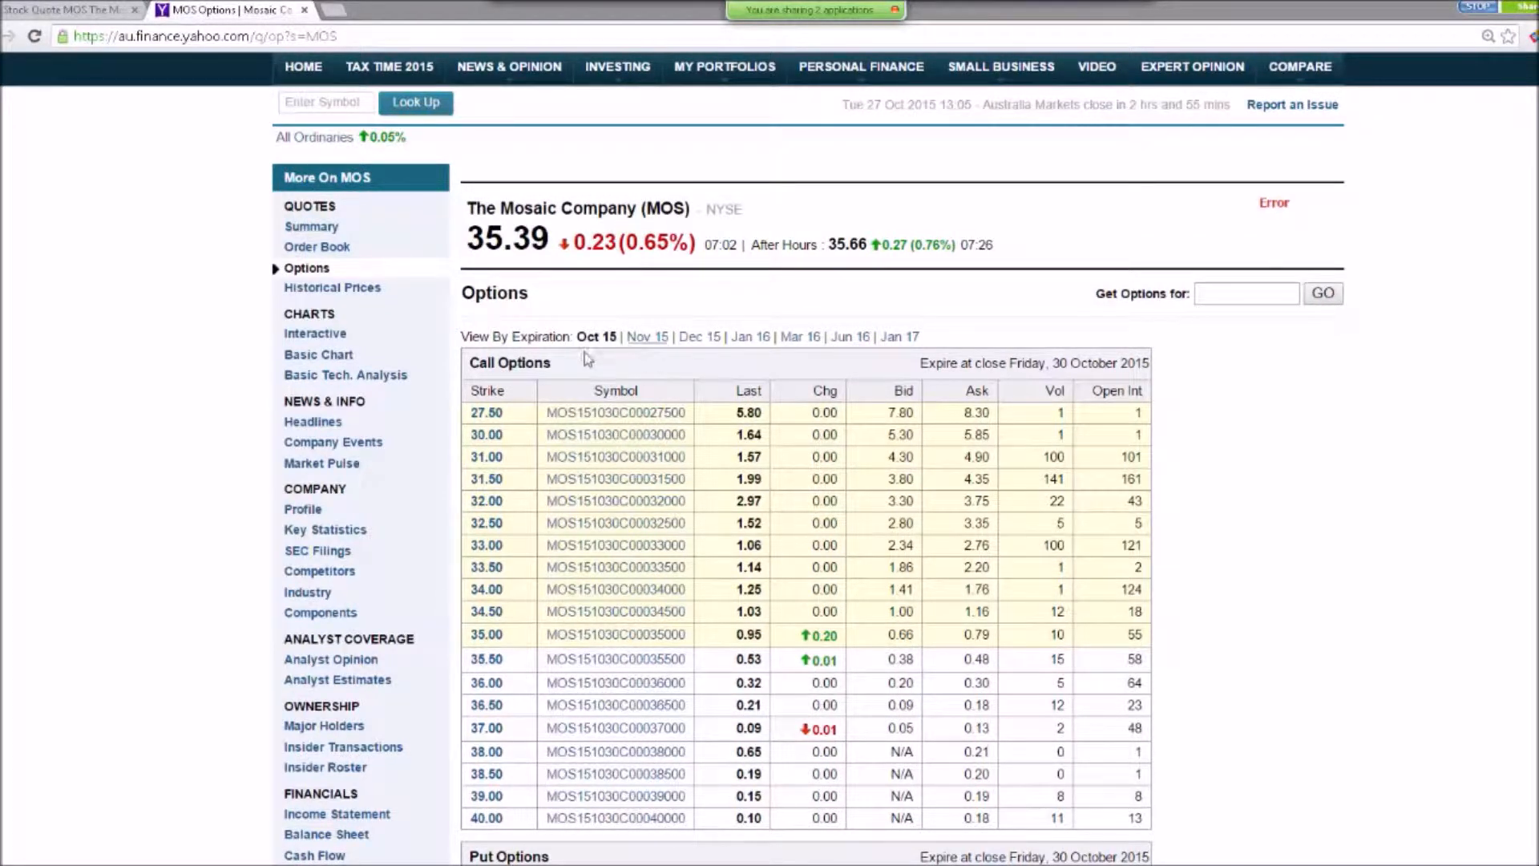
Step: Switch to the Nov 15 expiry and scroll through call strikes around 32.50–37.00
click(647, 337)
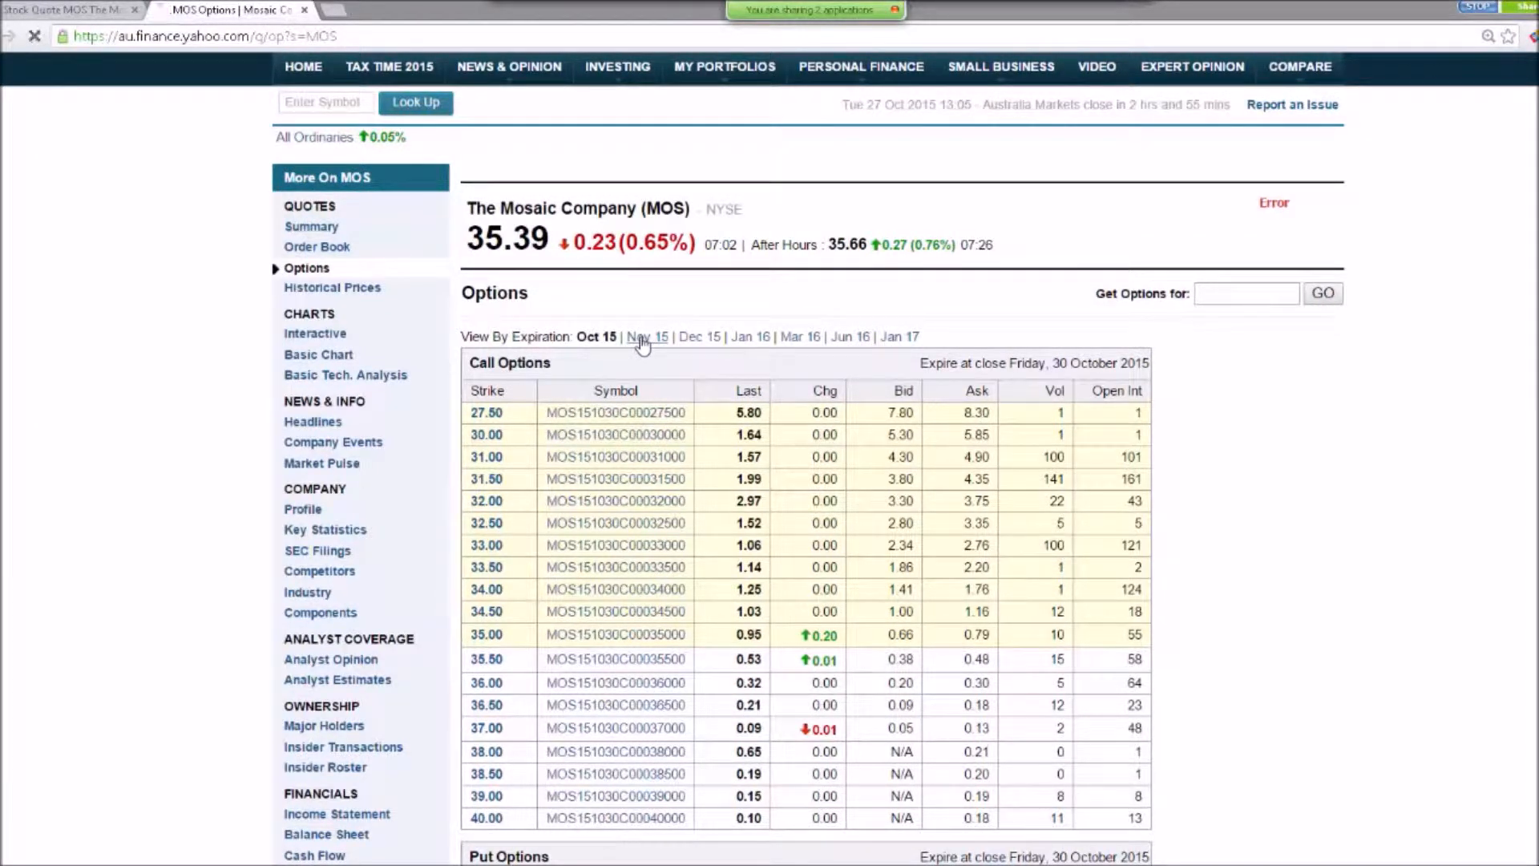
click(647, 336)
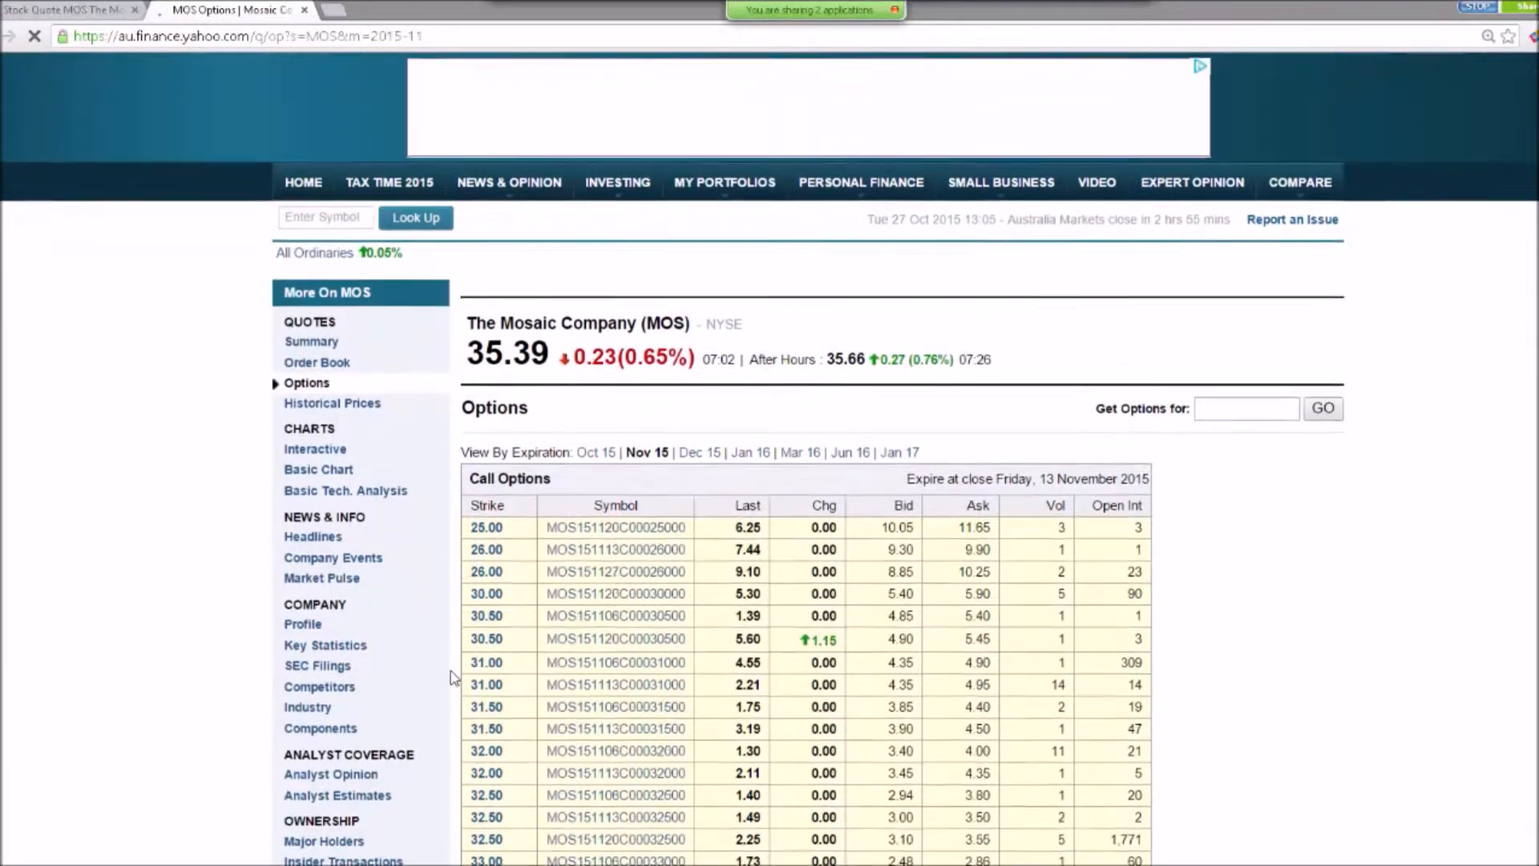
scroll(down, 3)
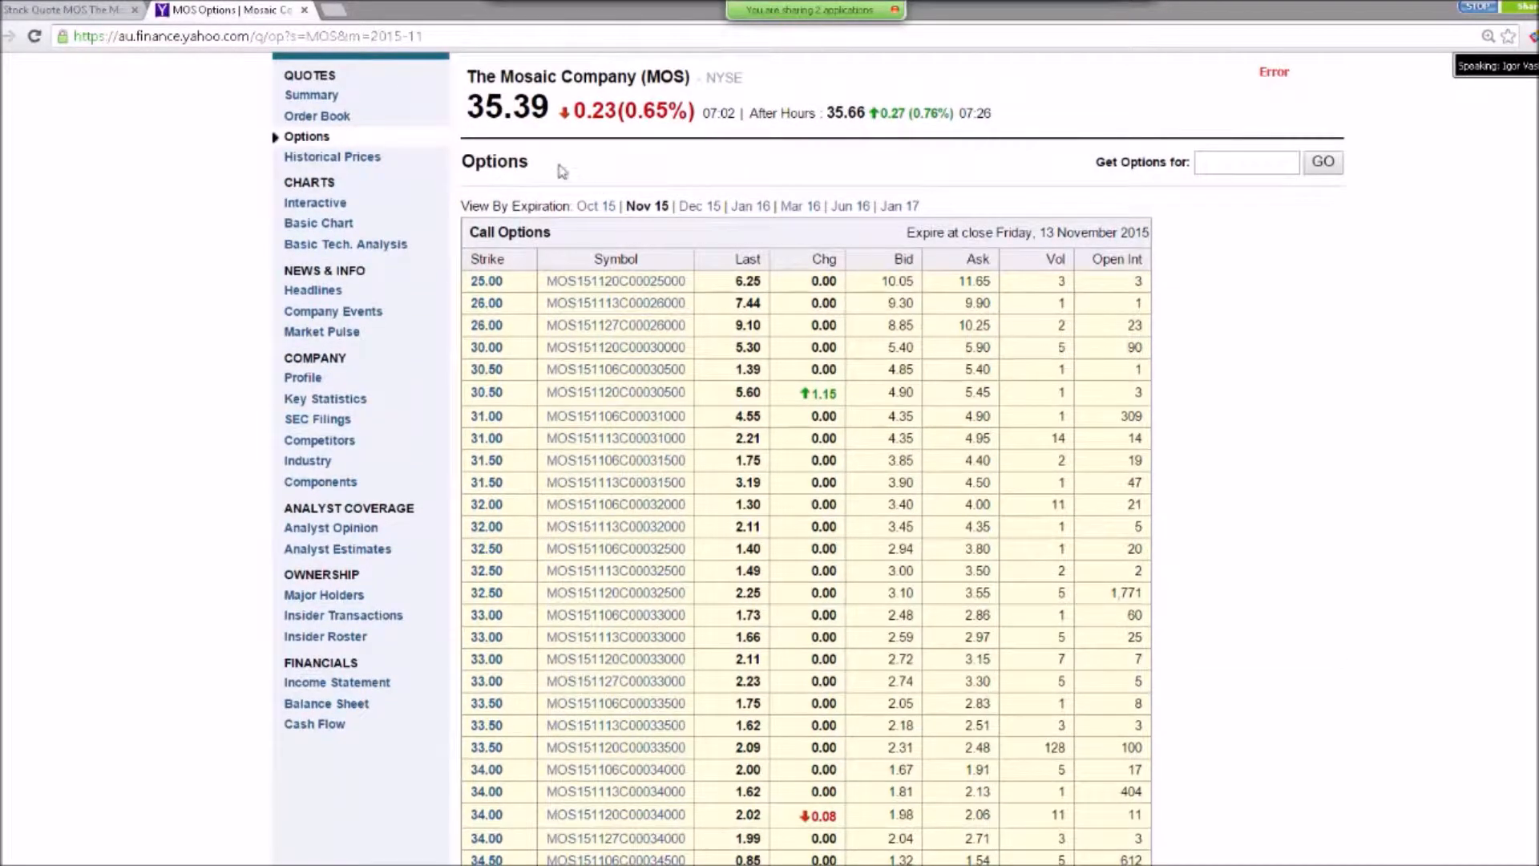
mouse_move(451, 486)
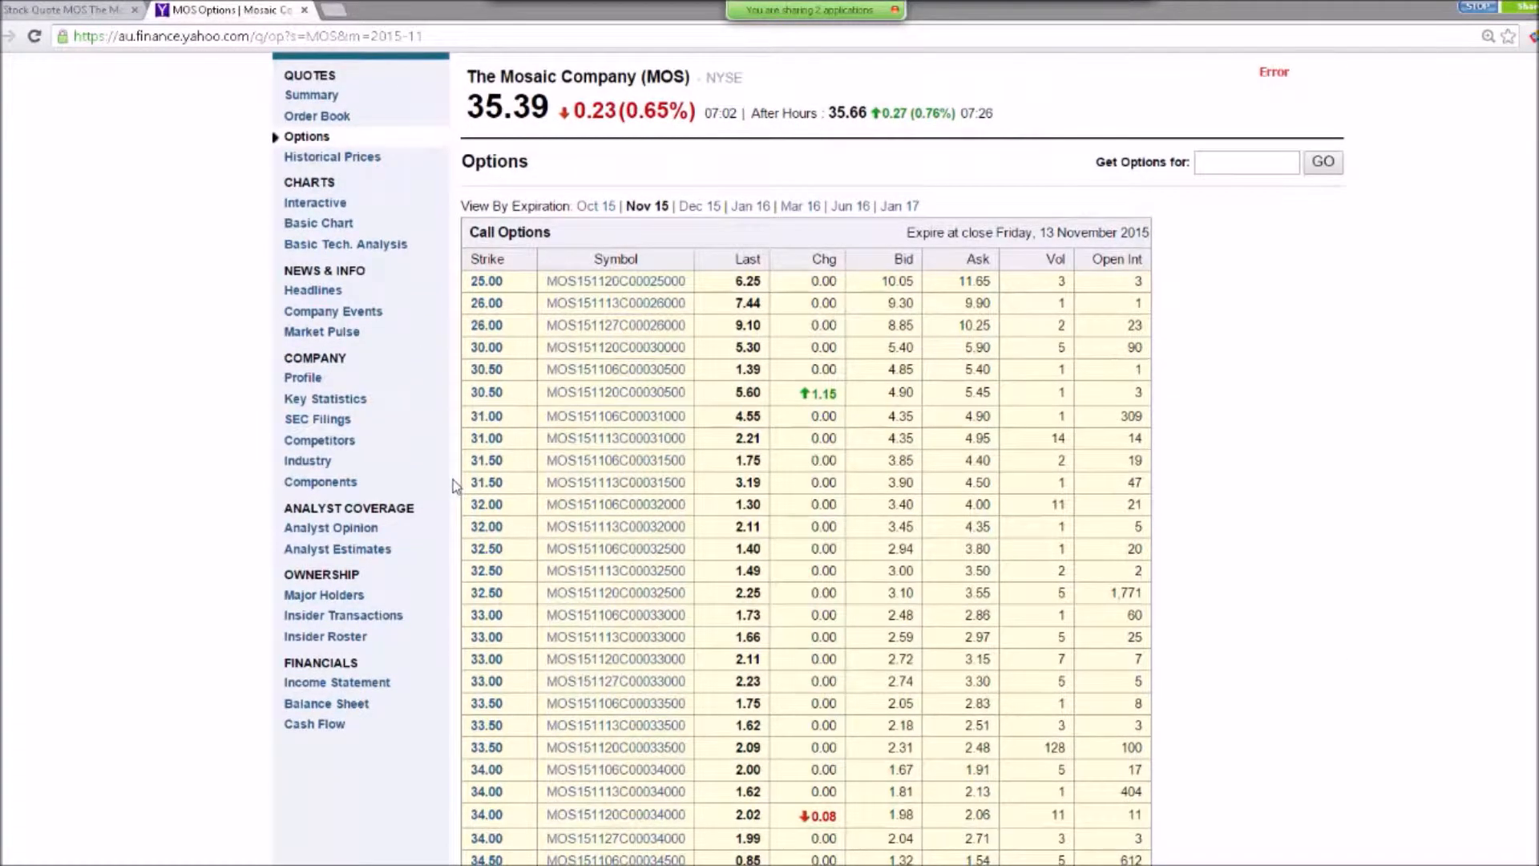
scroll(down, 3)
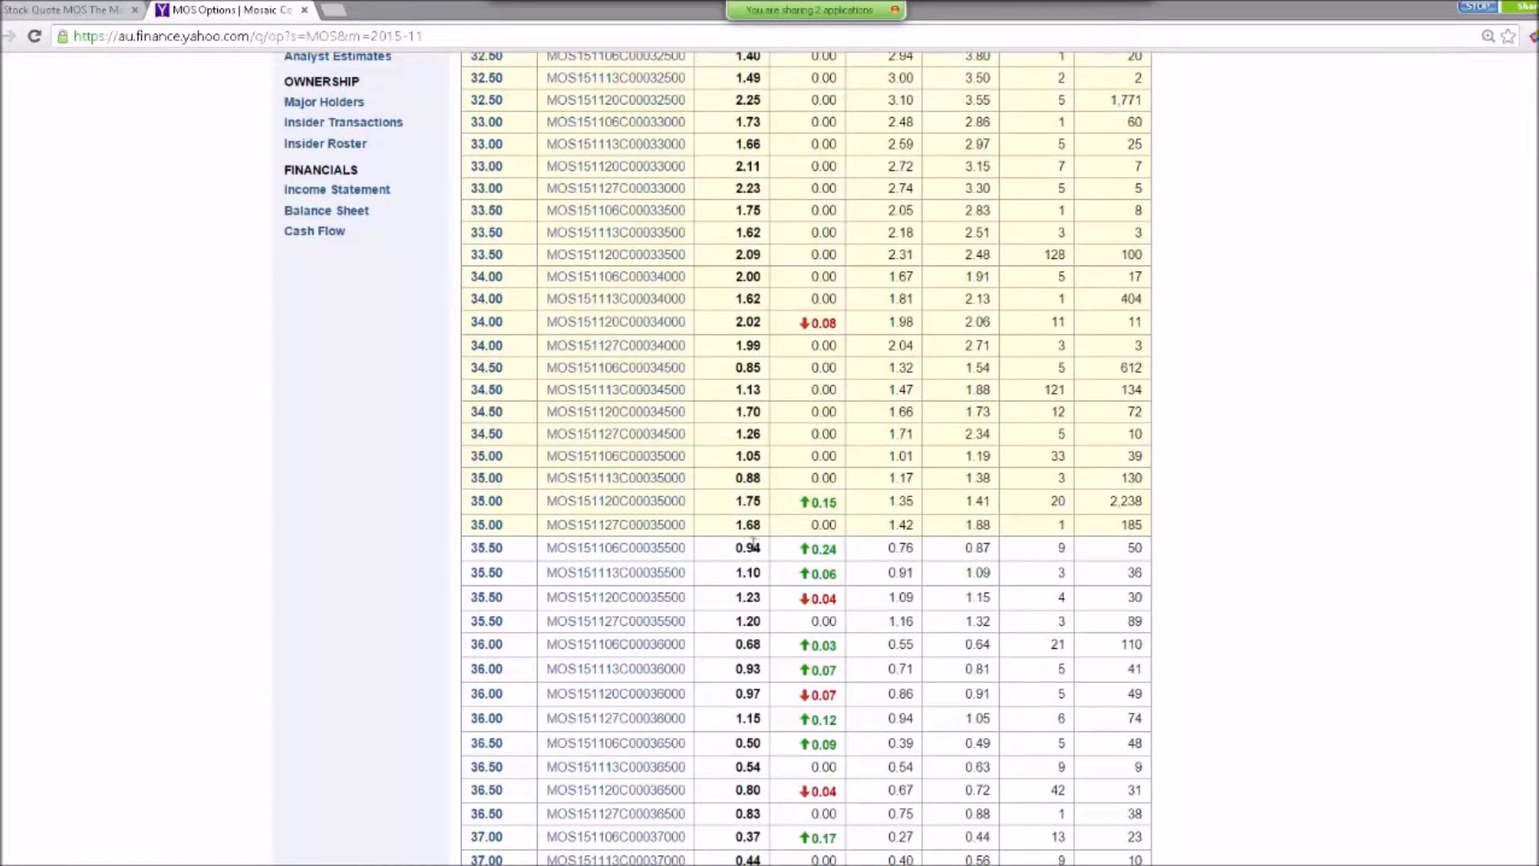
mouse_move(913, 562)
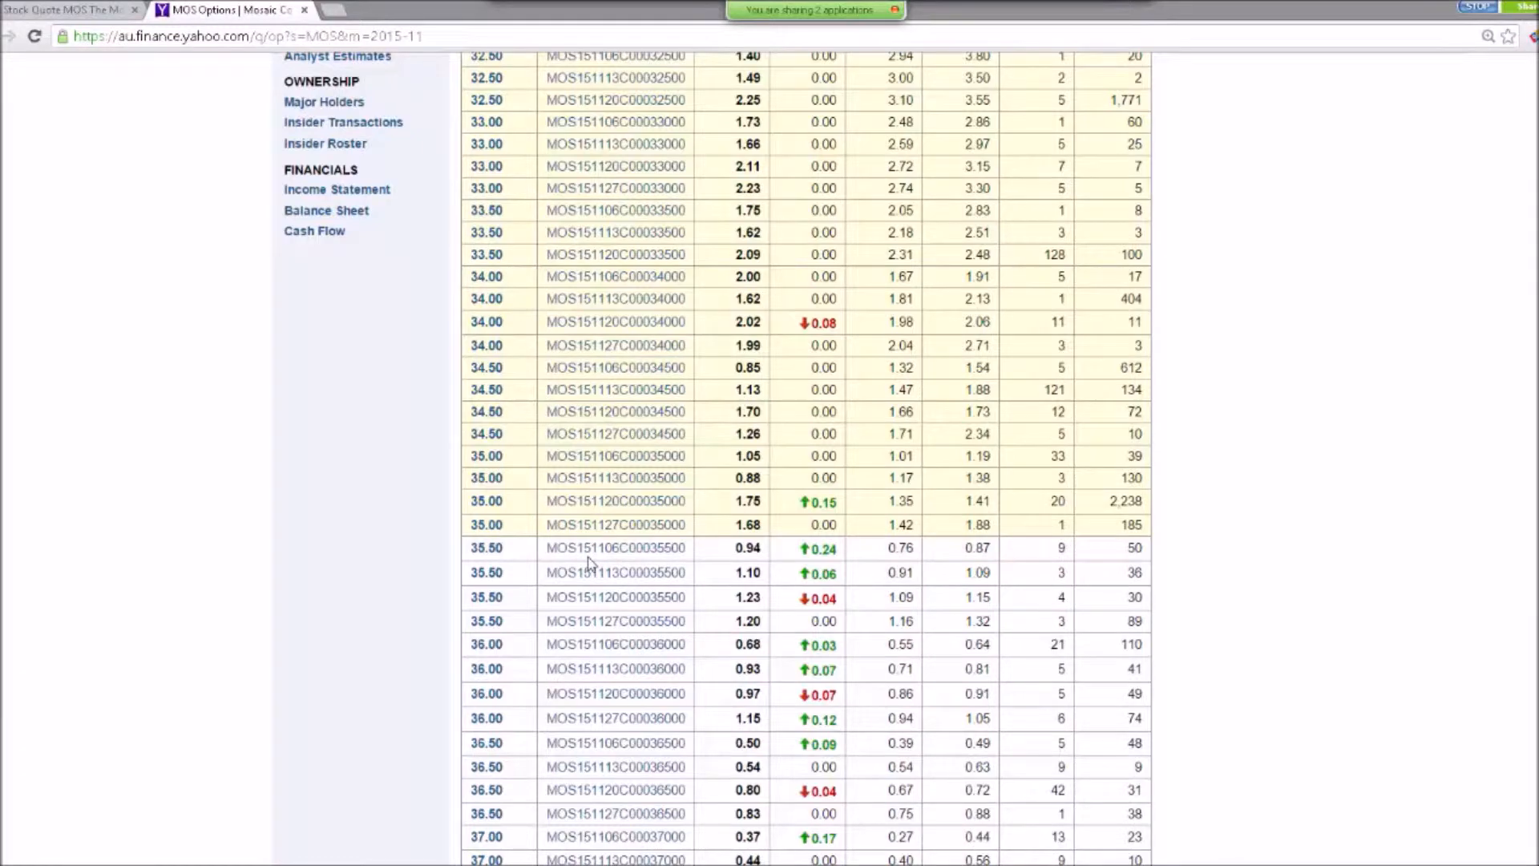
mouse_move(412, 523)
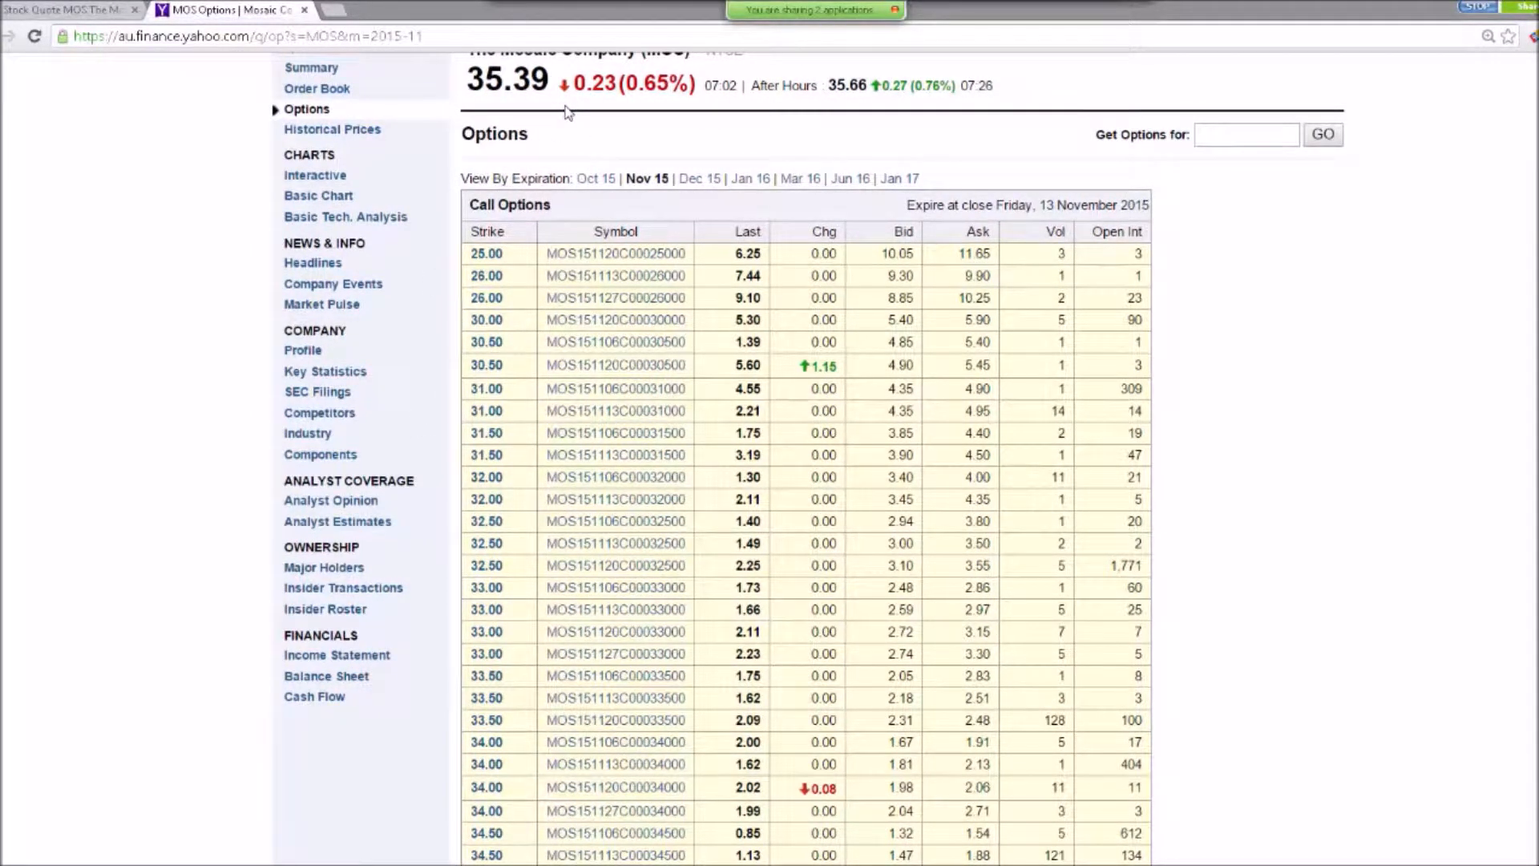
mouse_move(485, 111)
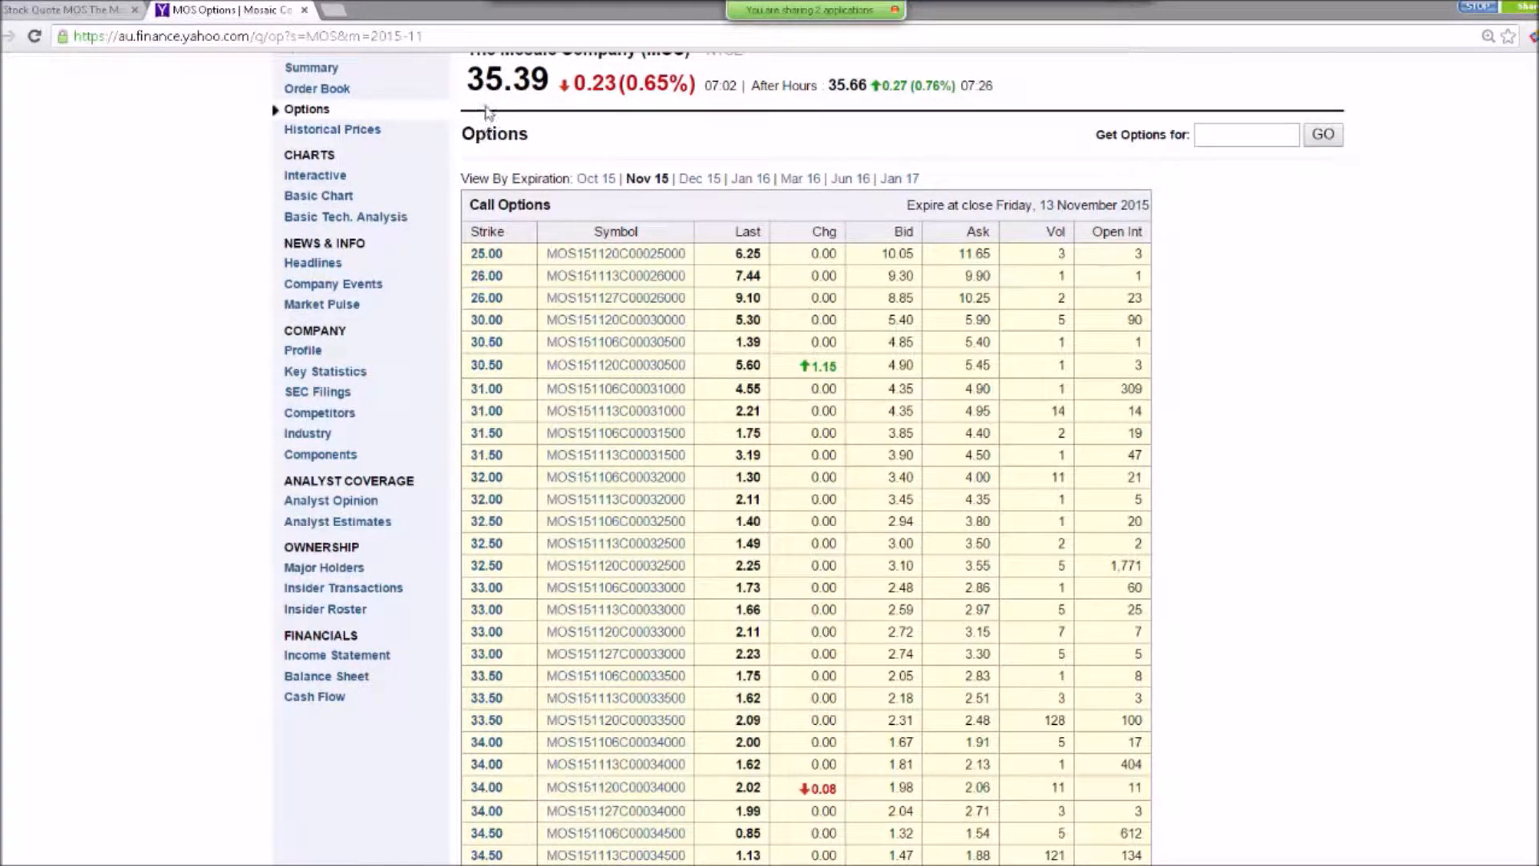
mouse_move(456, 182)
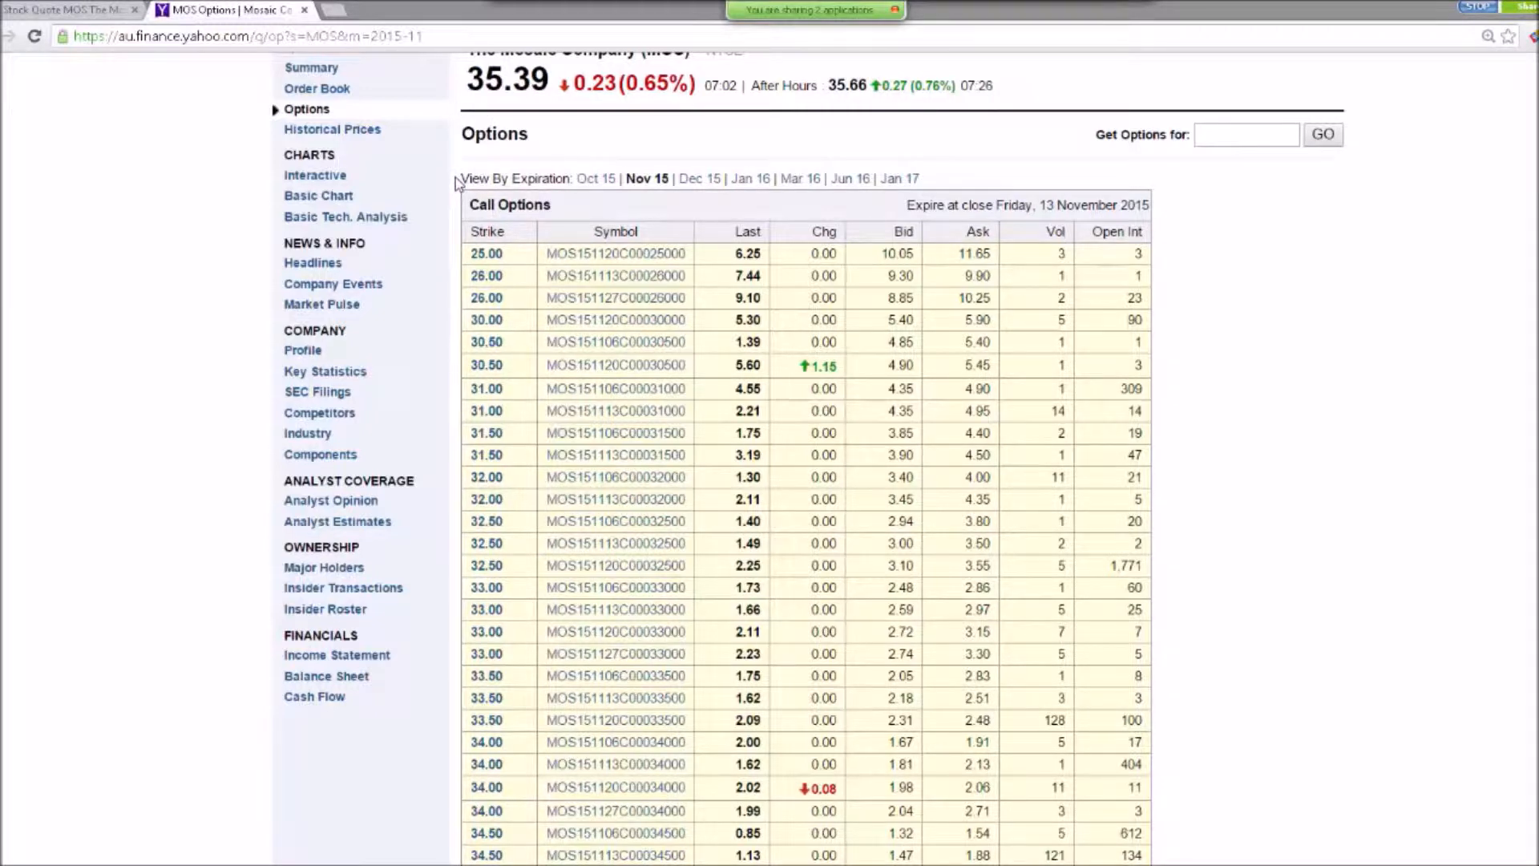
scroll(down, 3)
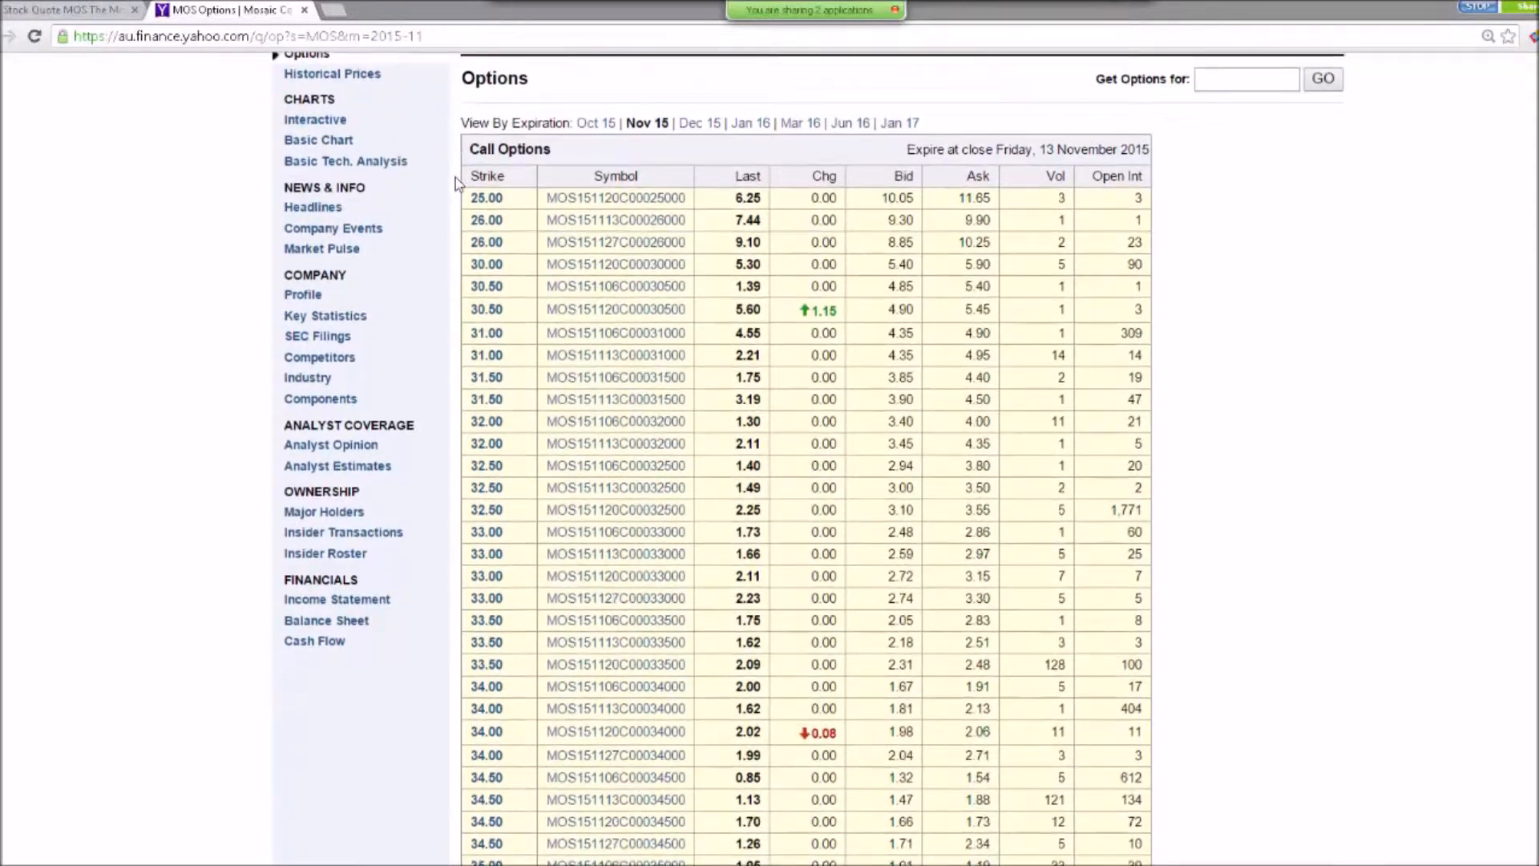
scroll(down, 3)
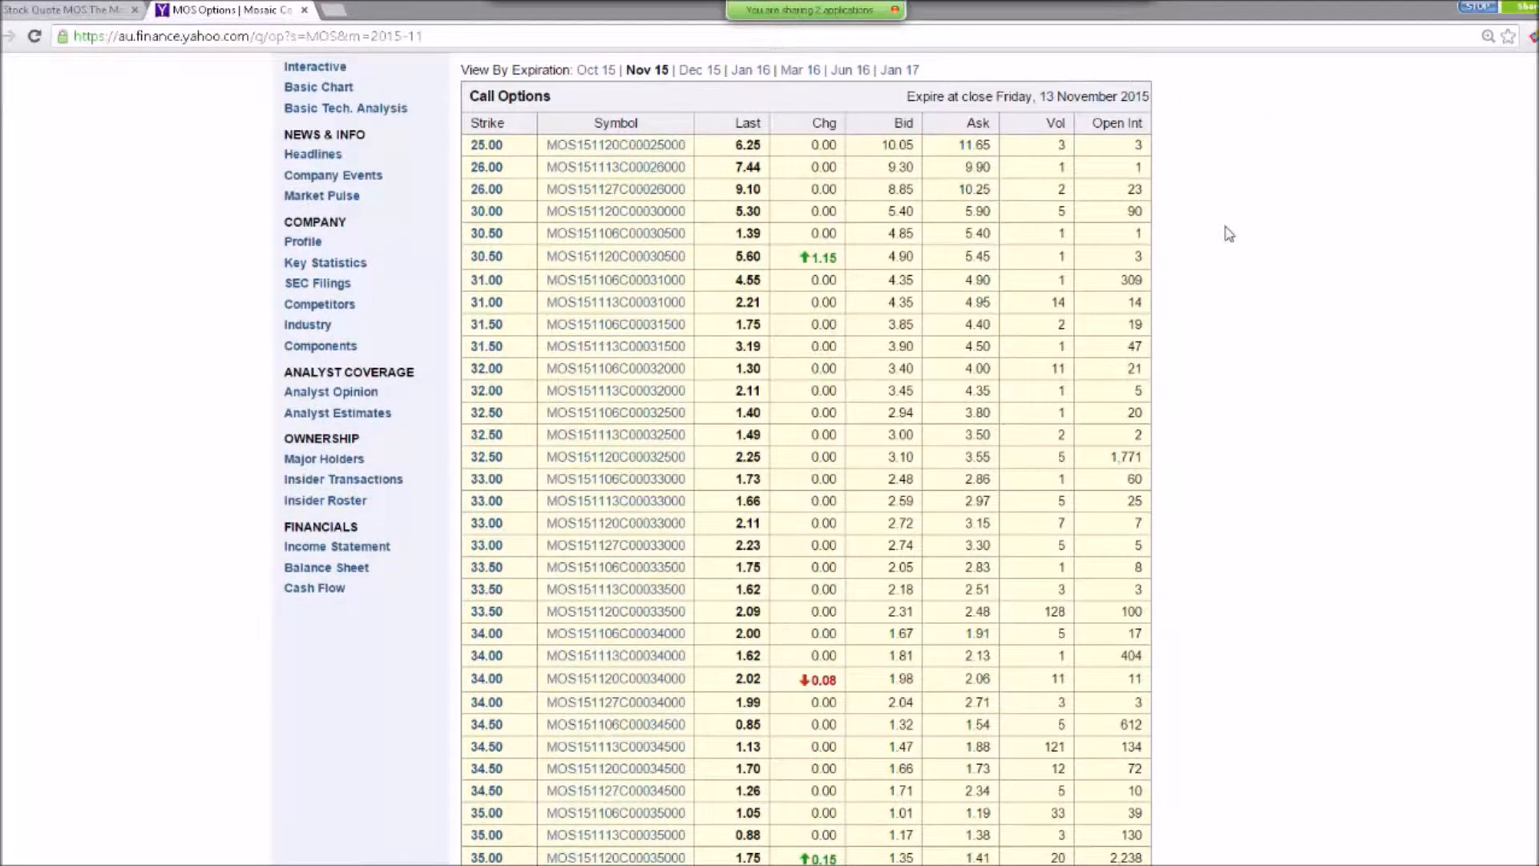
scroll(down, 3)
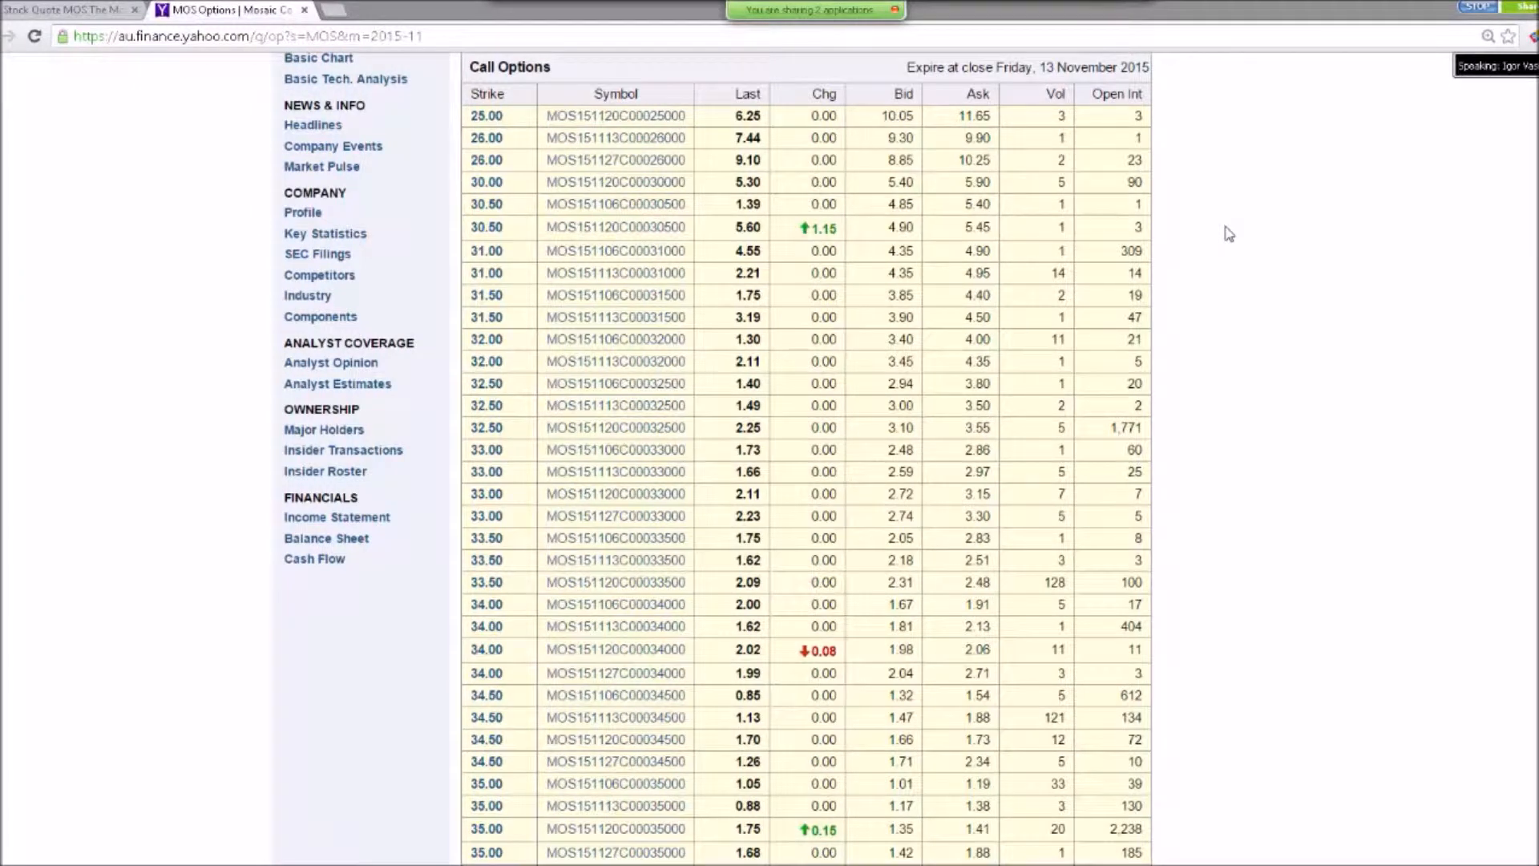
scroll(down, 3)
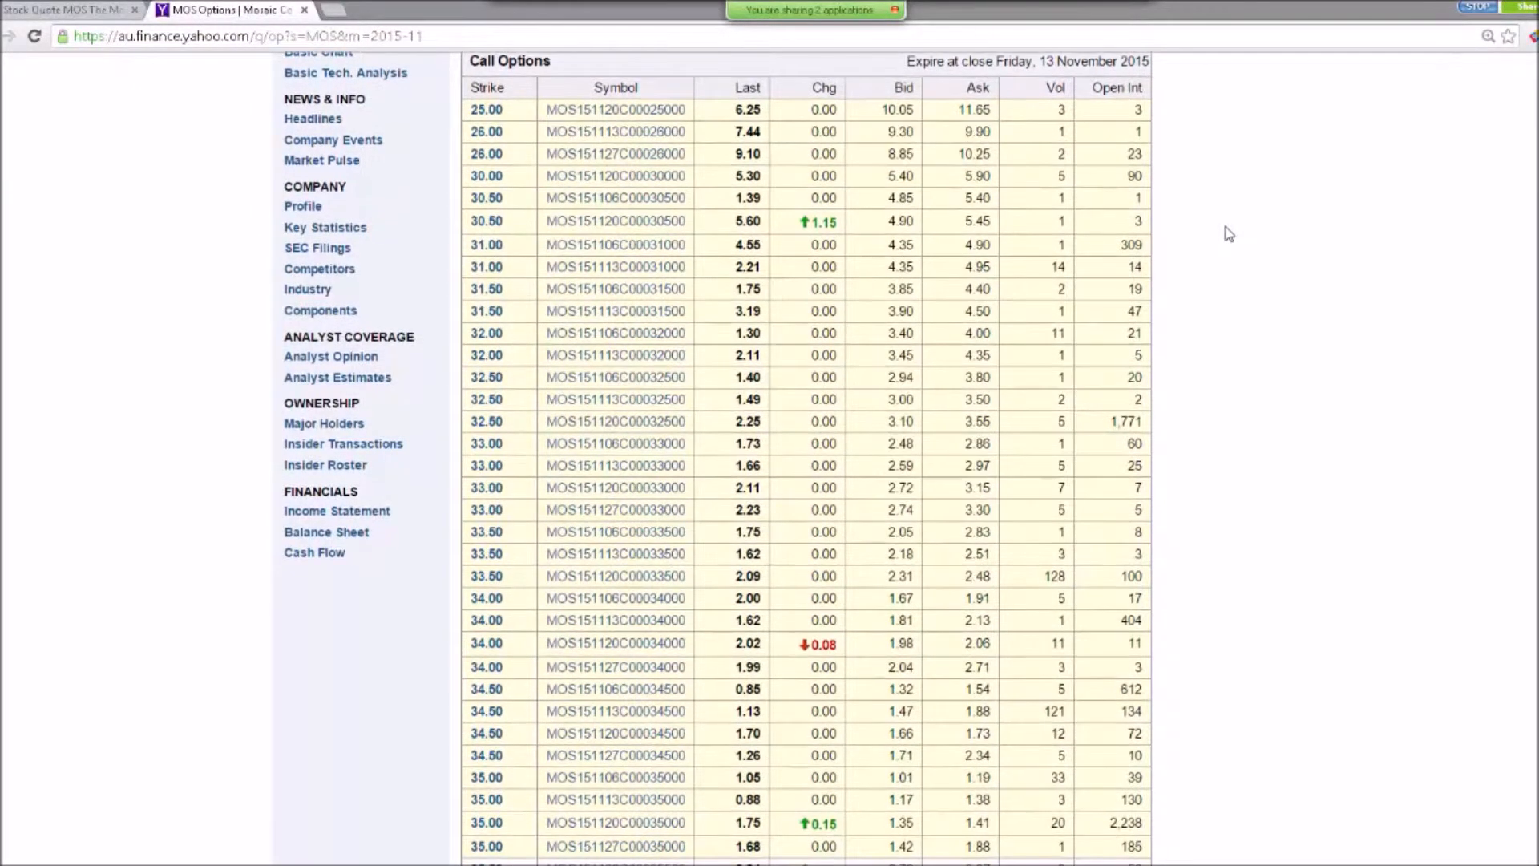
scroll(down, 3)
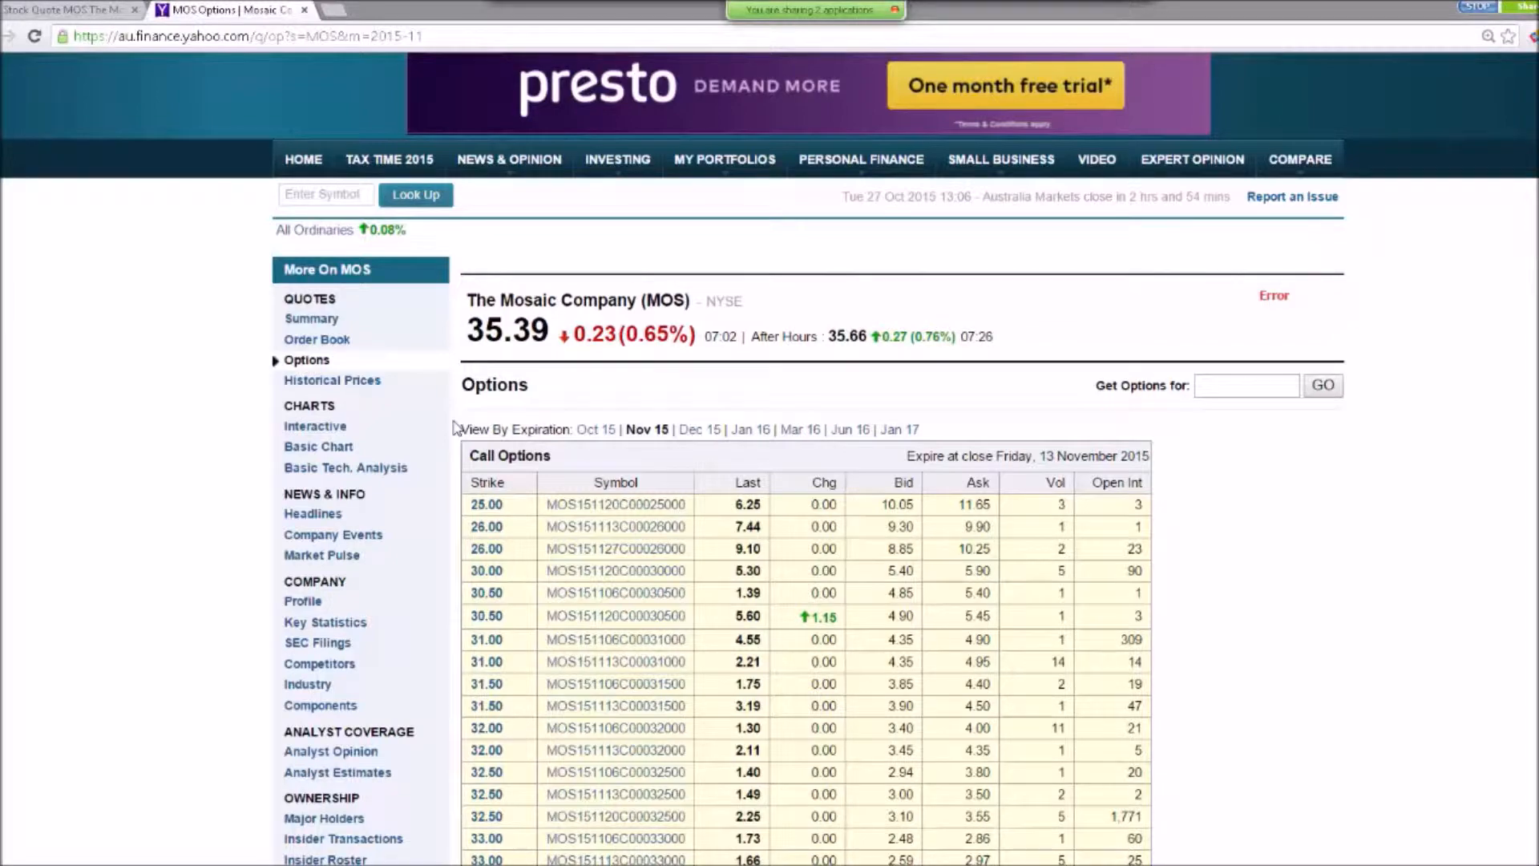
scroll(down, 3)
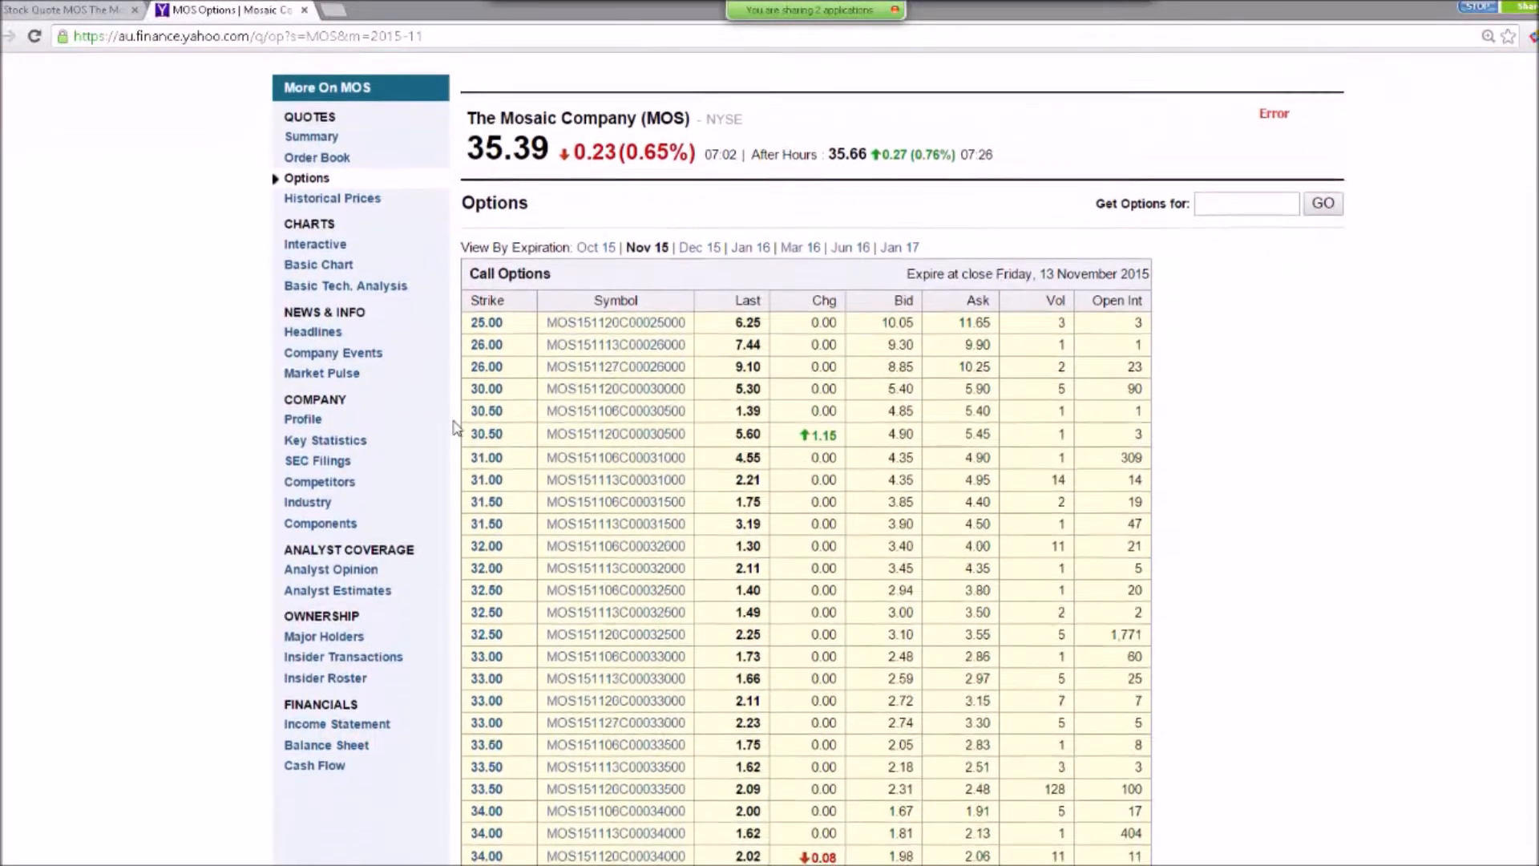
scroll(down, 3)
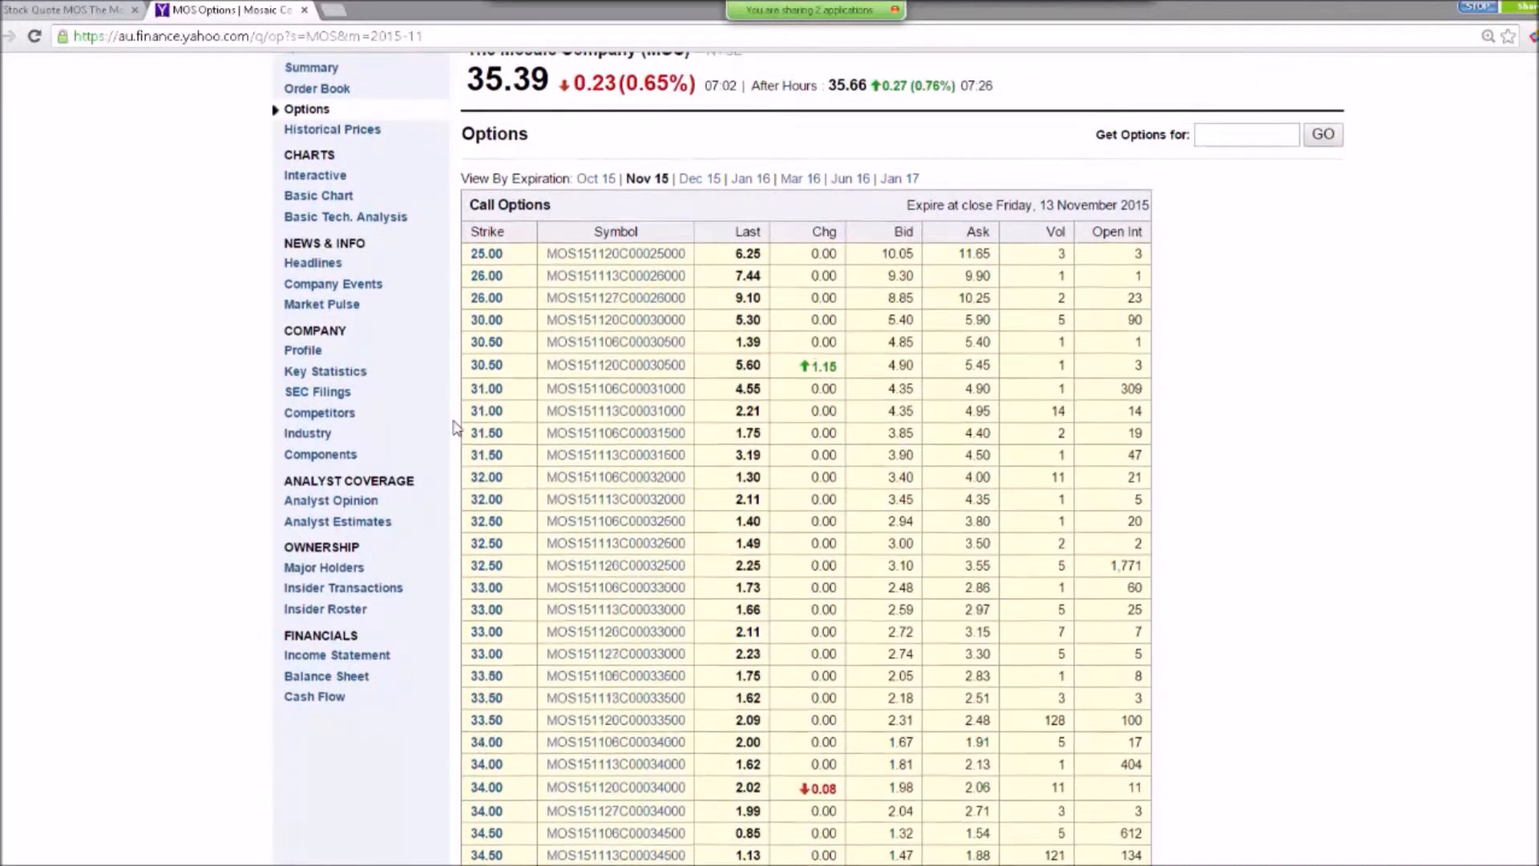
scroll(down, 3)
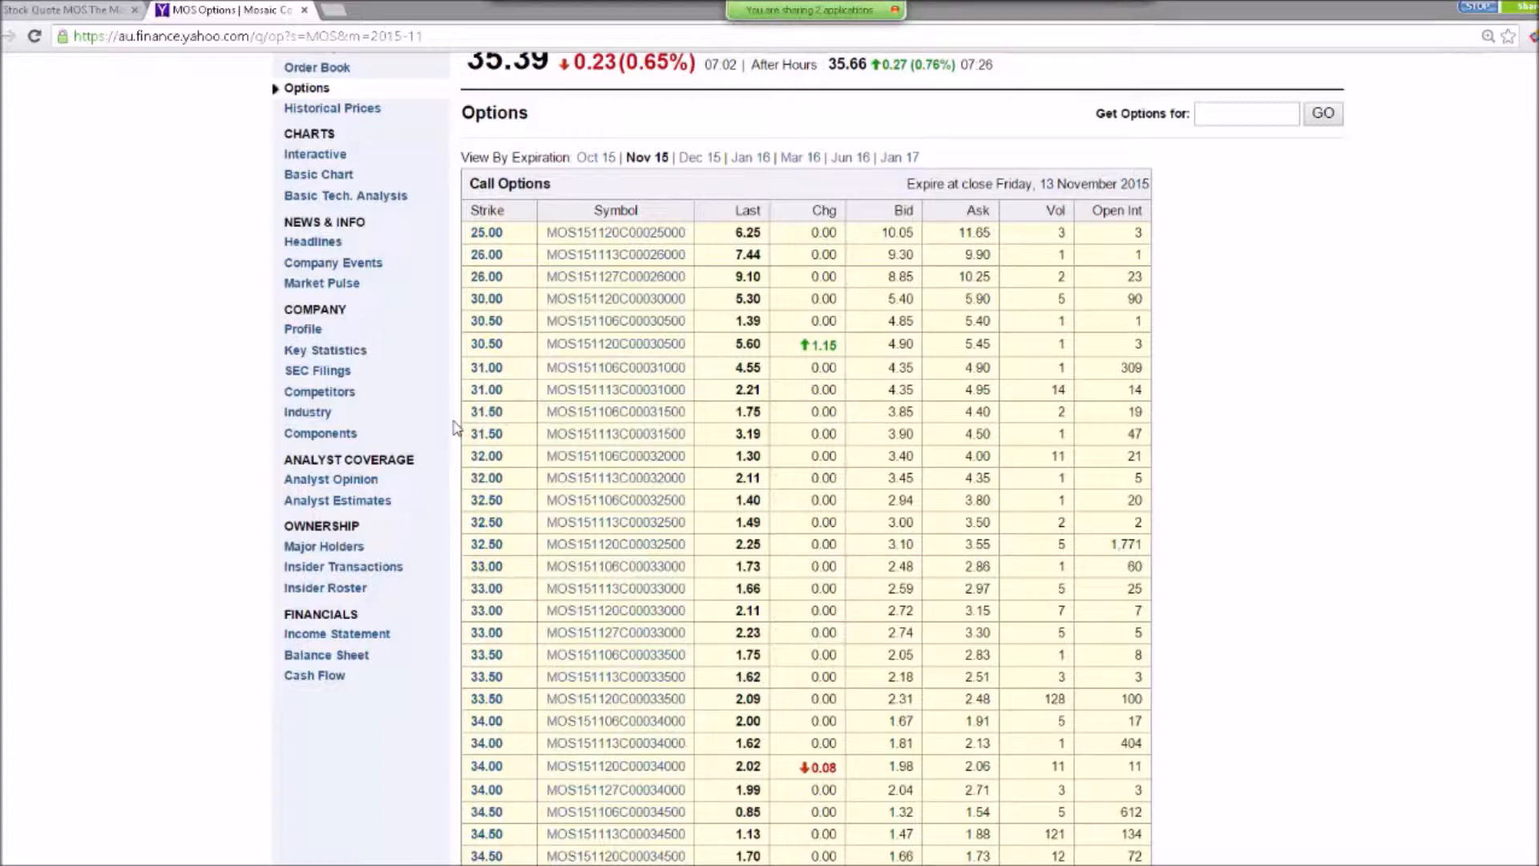
scroll(down, 3)
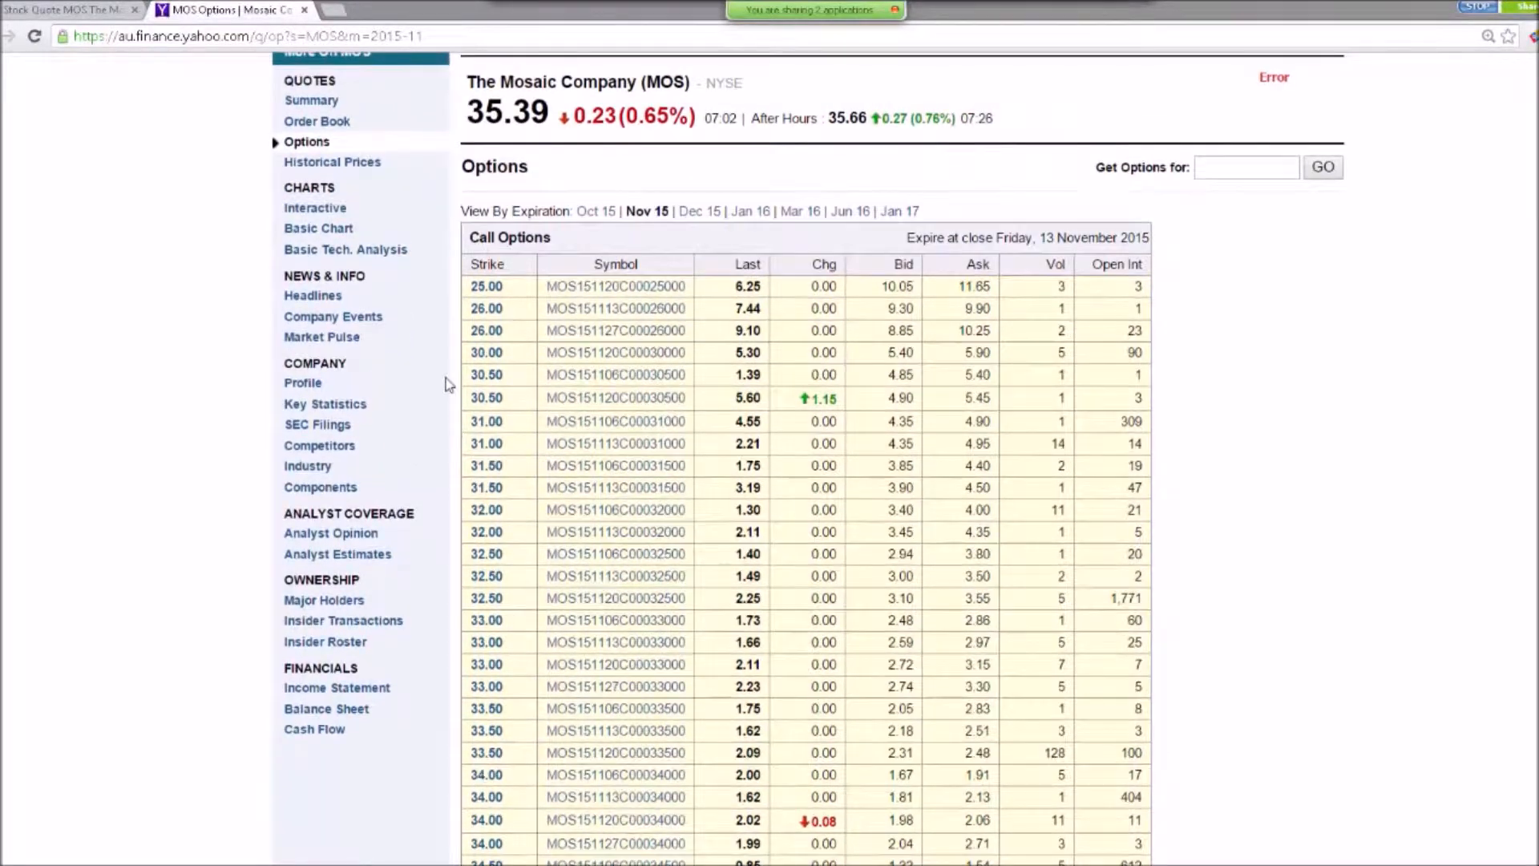
scroll(up, 3)
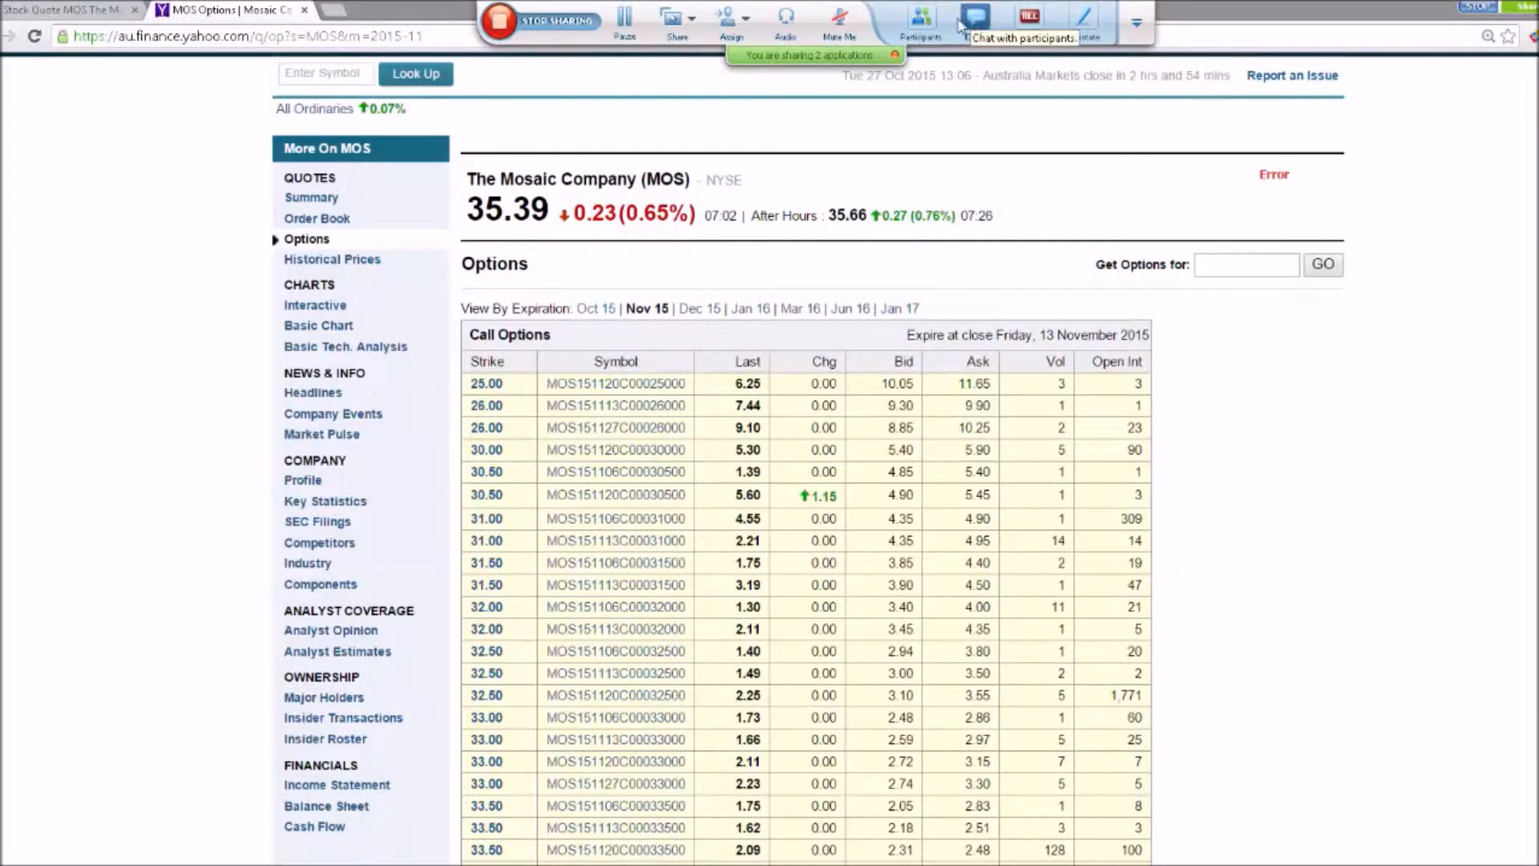
Step: Go back to the Finviz tab's screener results showing ADM, AVT, CEO, MOS and VLO
click(920, 16)
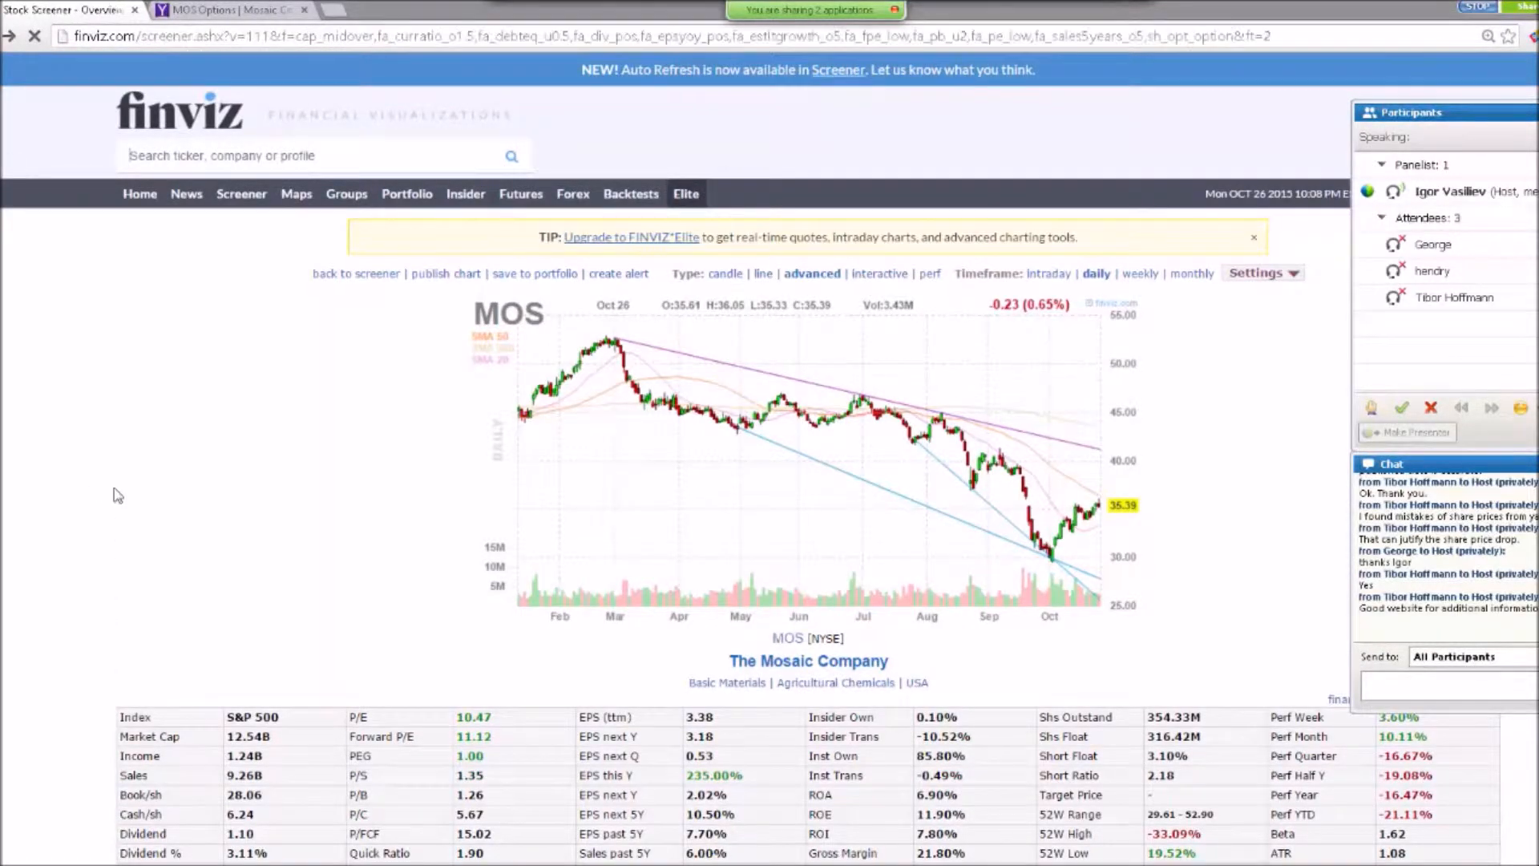
click(355, 272)
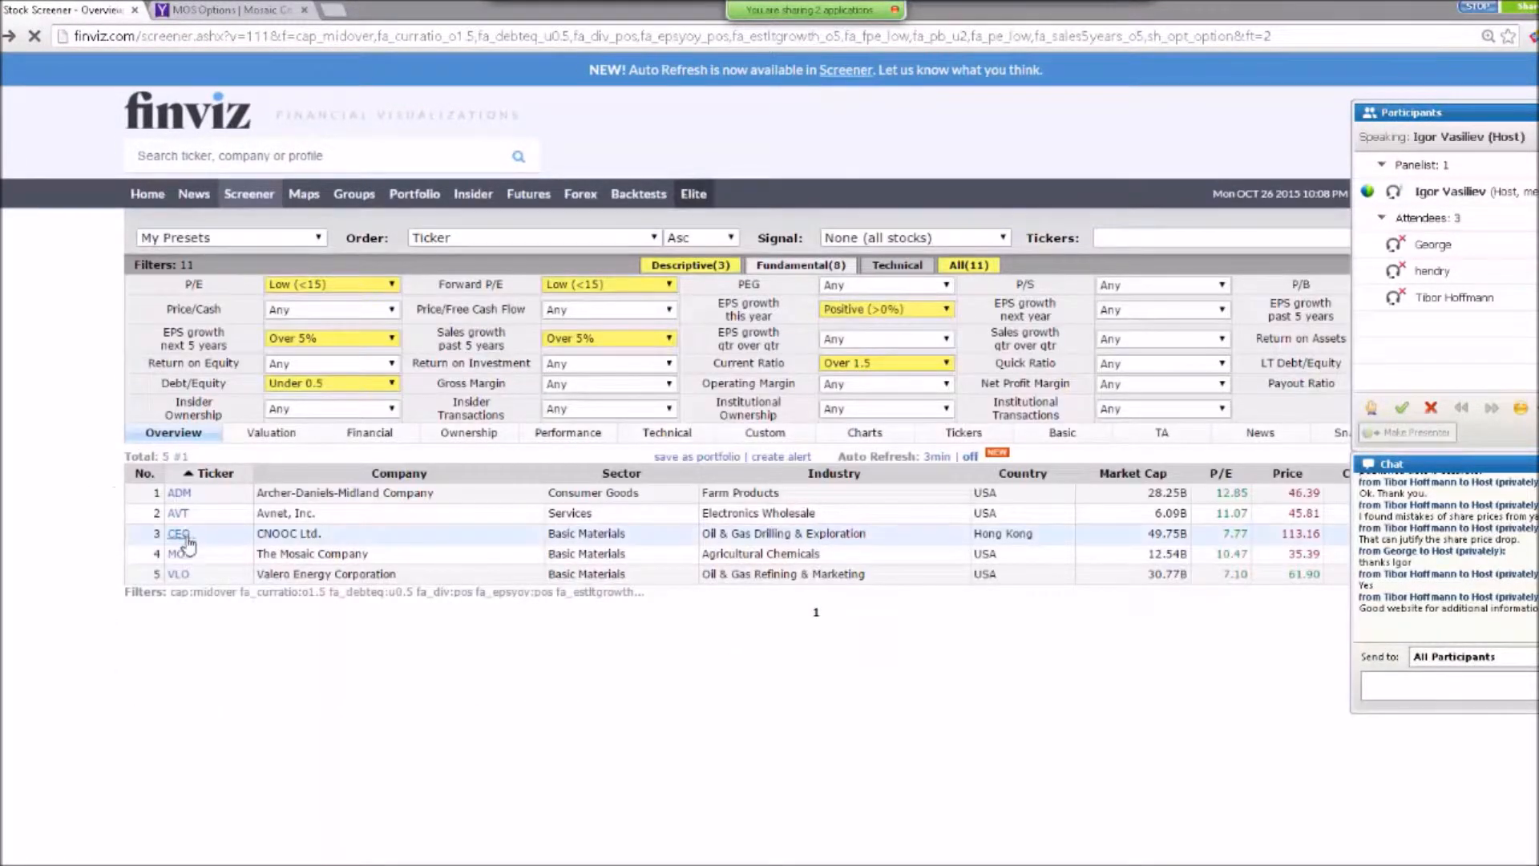